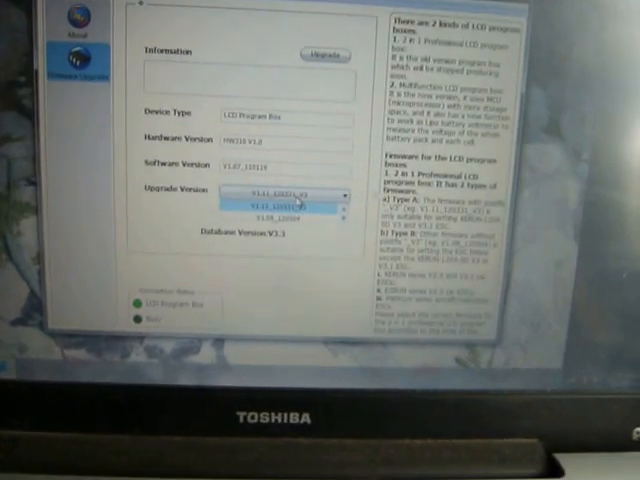
Select a firmware version from the Upgrade Version list for the connected program box.
click(284, 208)
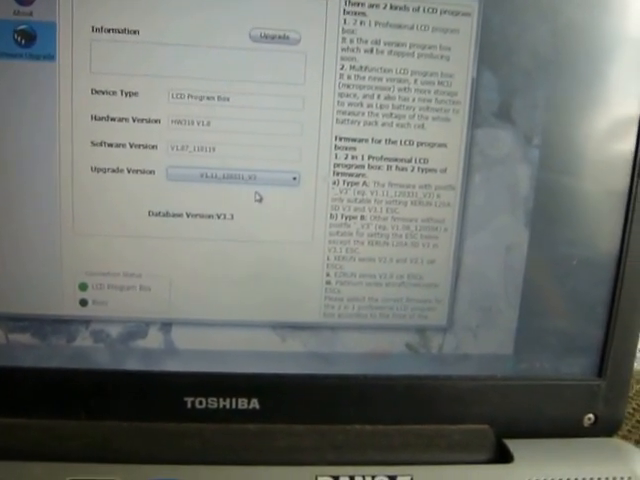